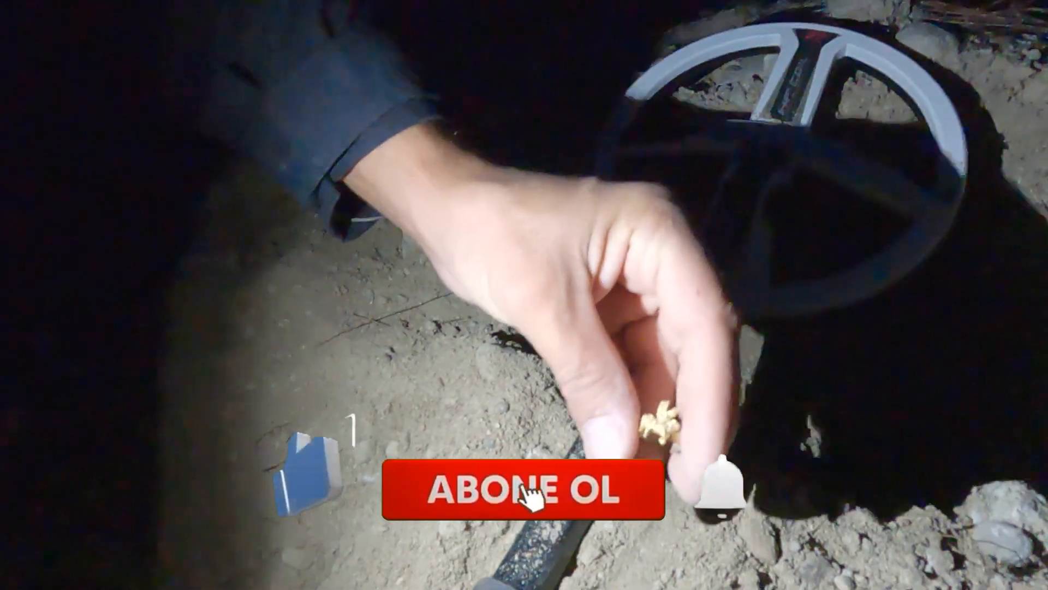
left_click(522, 489)
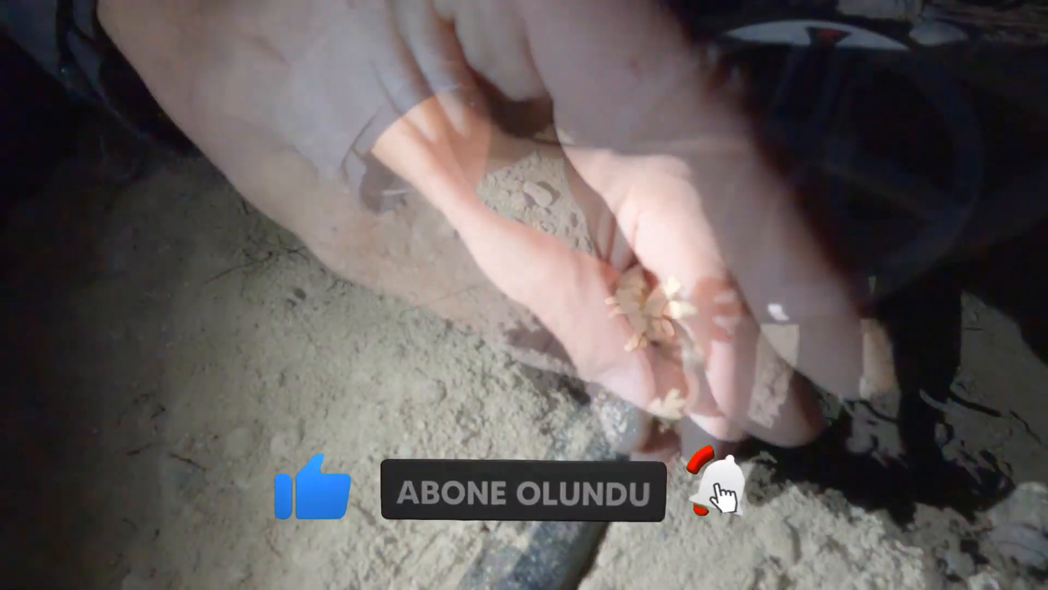